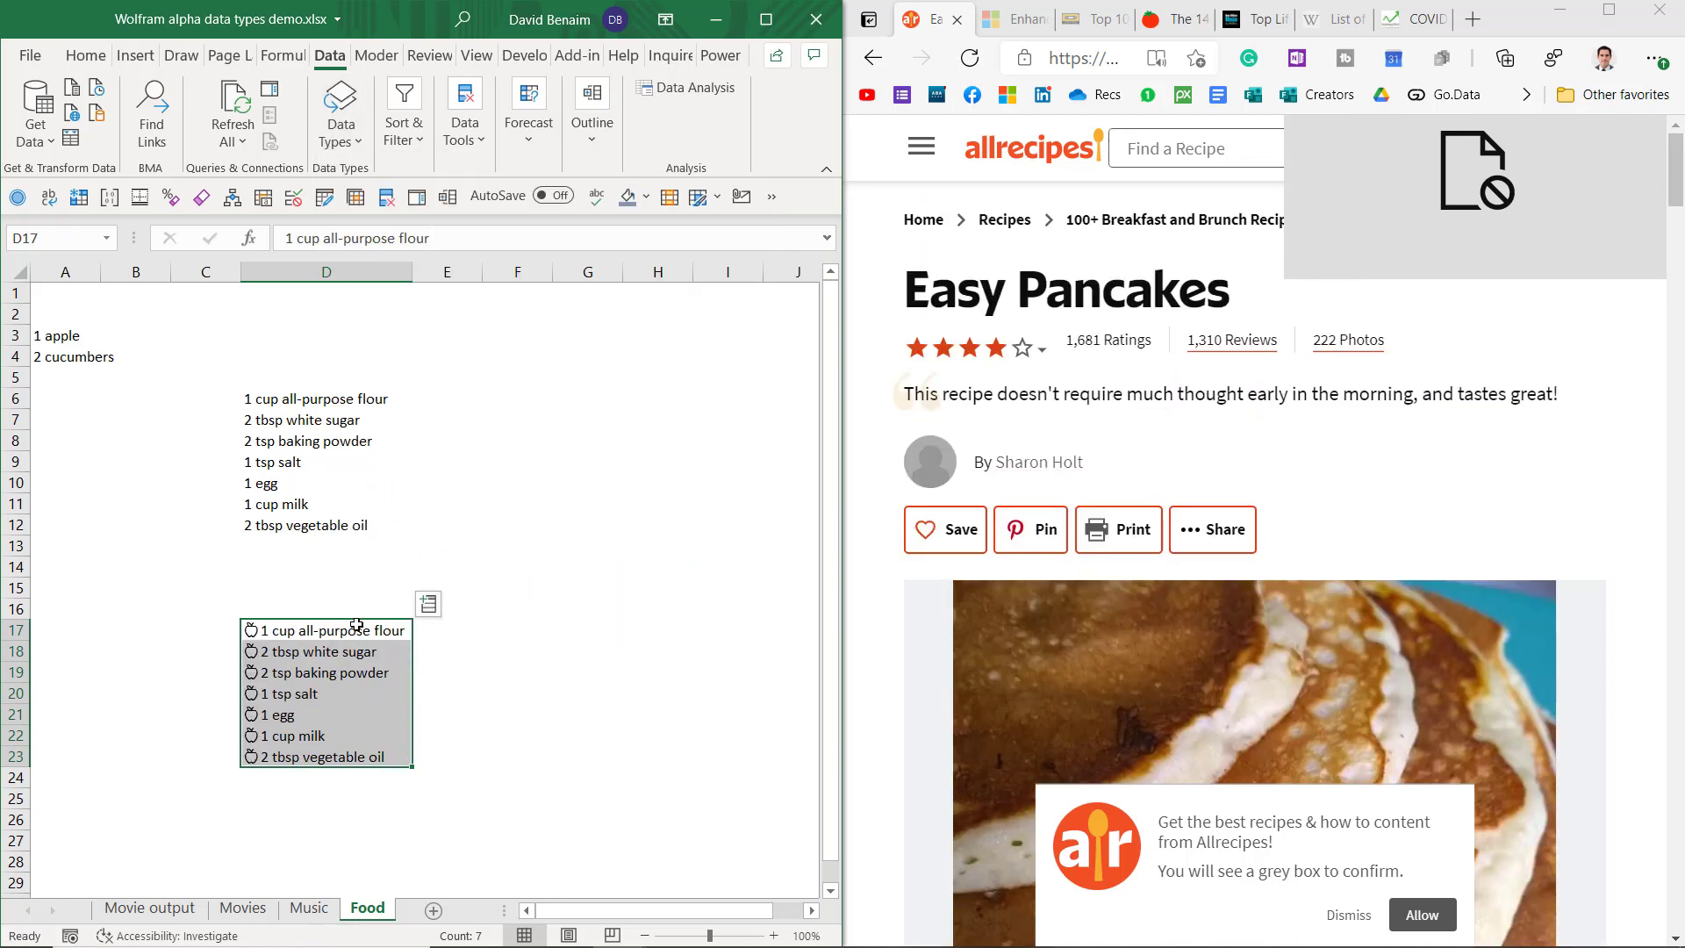
mouse_move(303, 653)
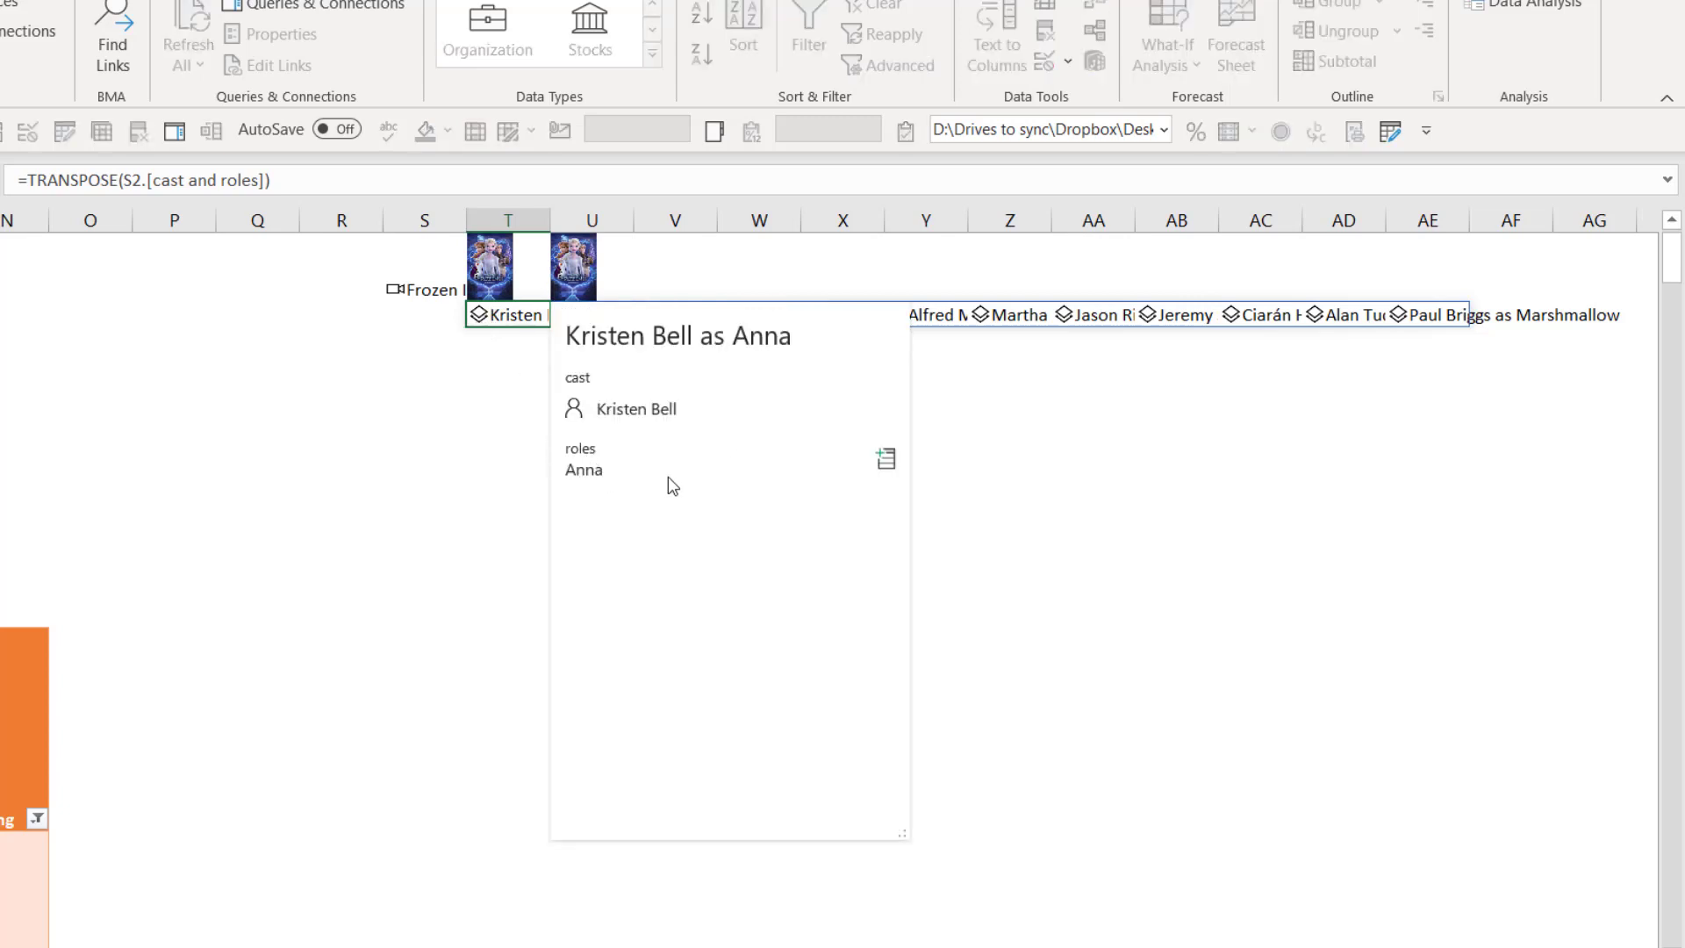
Step: Spill =UNIQUE(A6:A13) in K6 and =SORT(UNIQUE(A6:A13)) in L6 beside the sales table
left_click(534, 909)
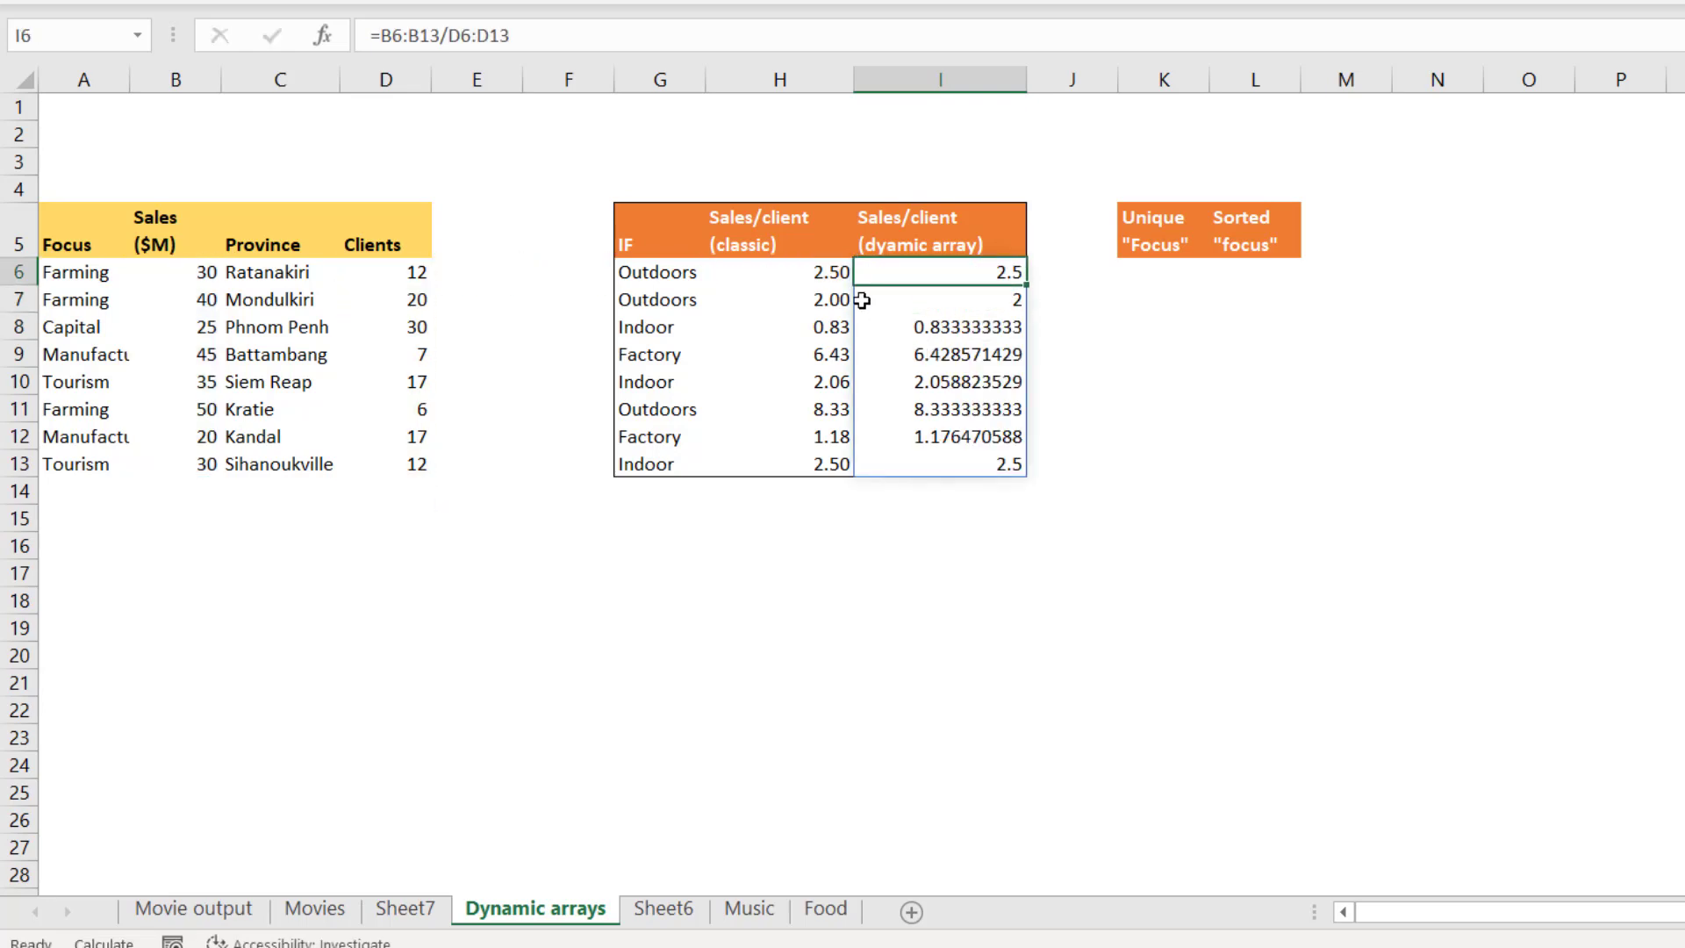
mouse_move(946, 270)
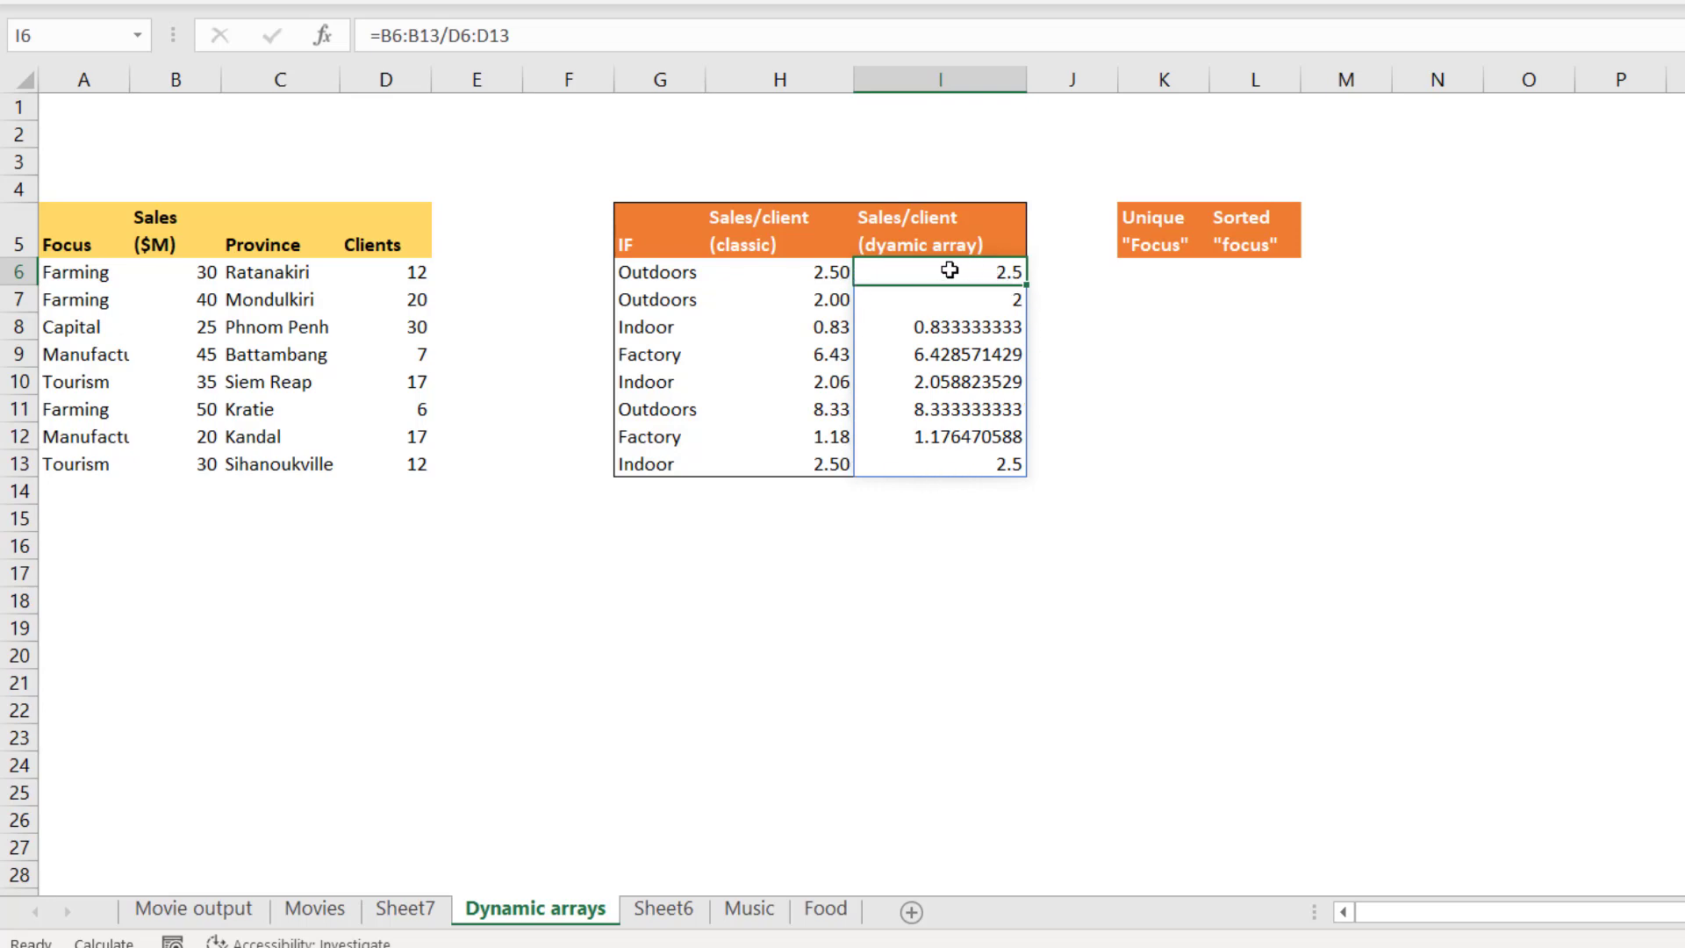
mouse_move(996, 456)
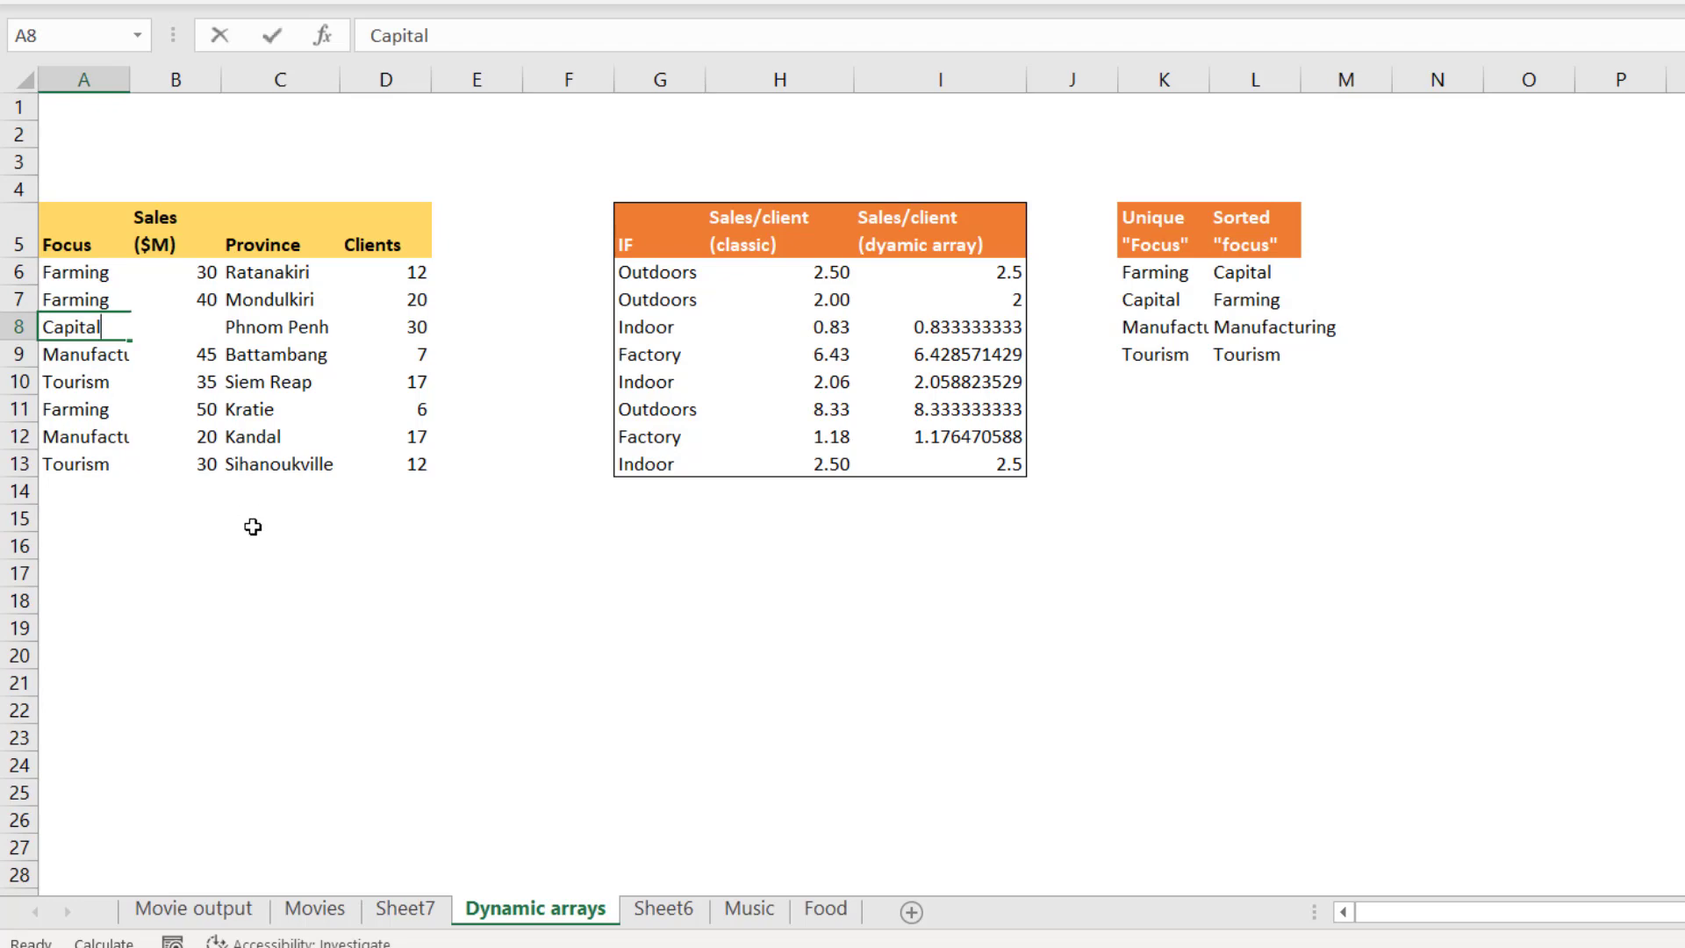
left_click(405, 907)
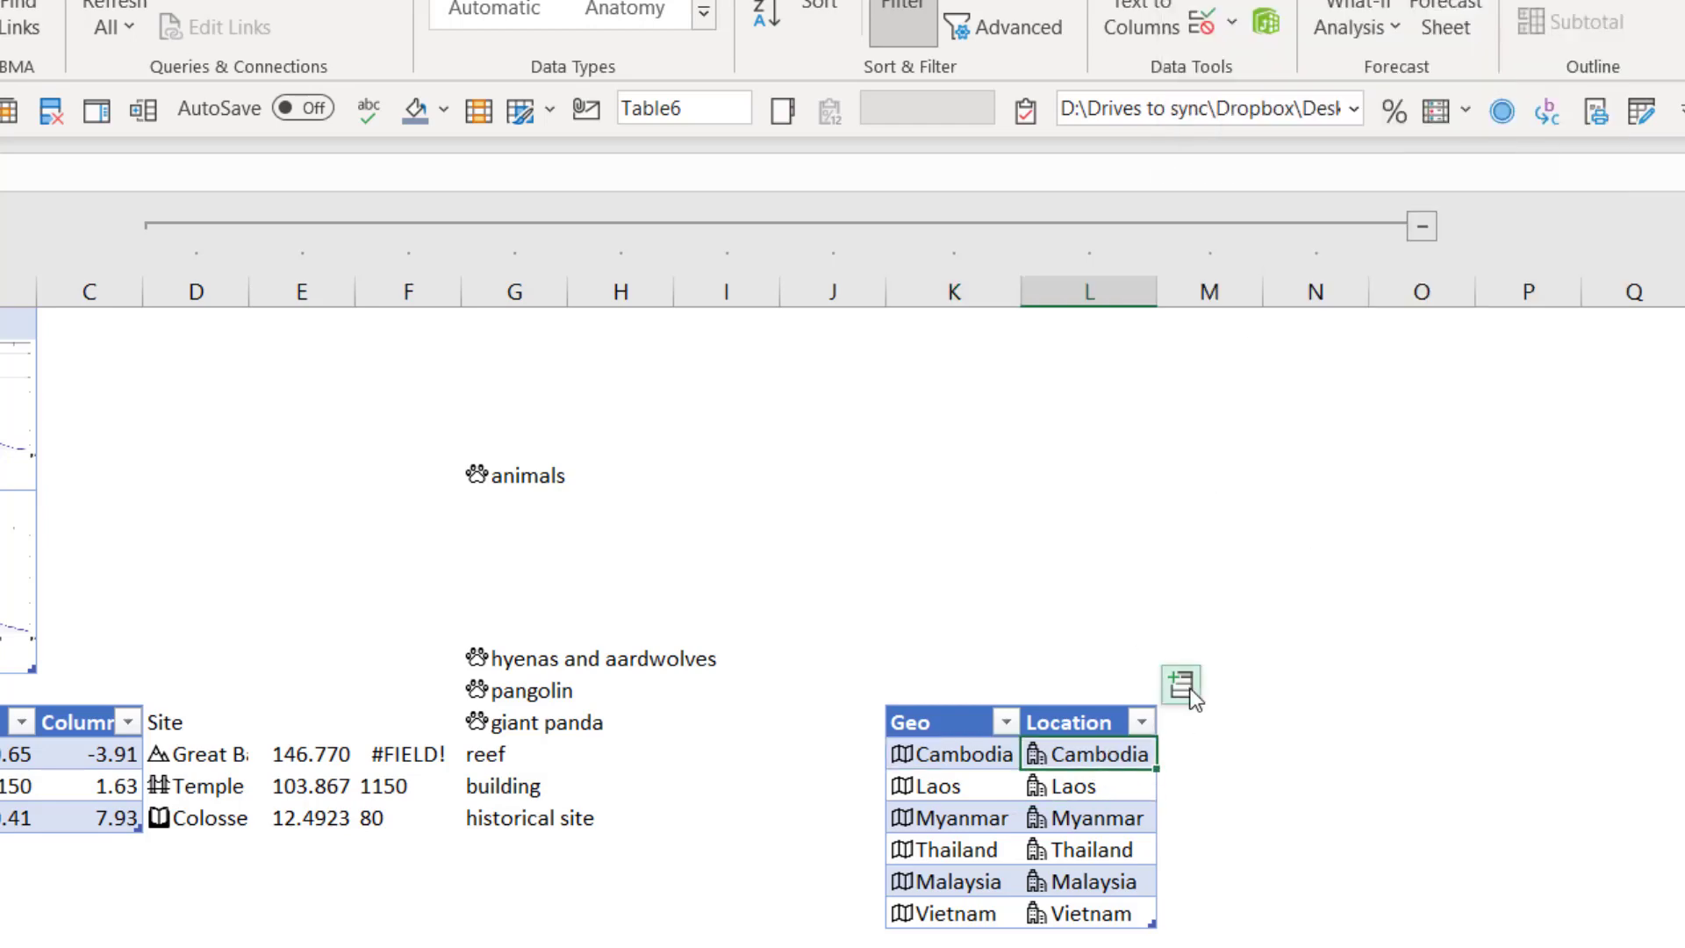
Step: Add Gini index and gasoline price fields as columns of the Geo and Location table
left_click(1179, 683)
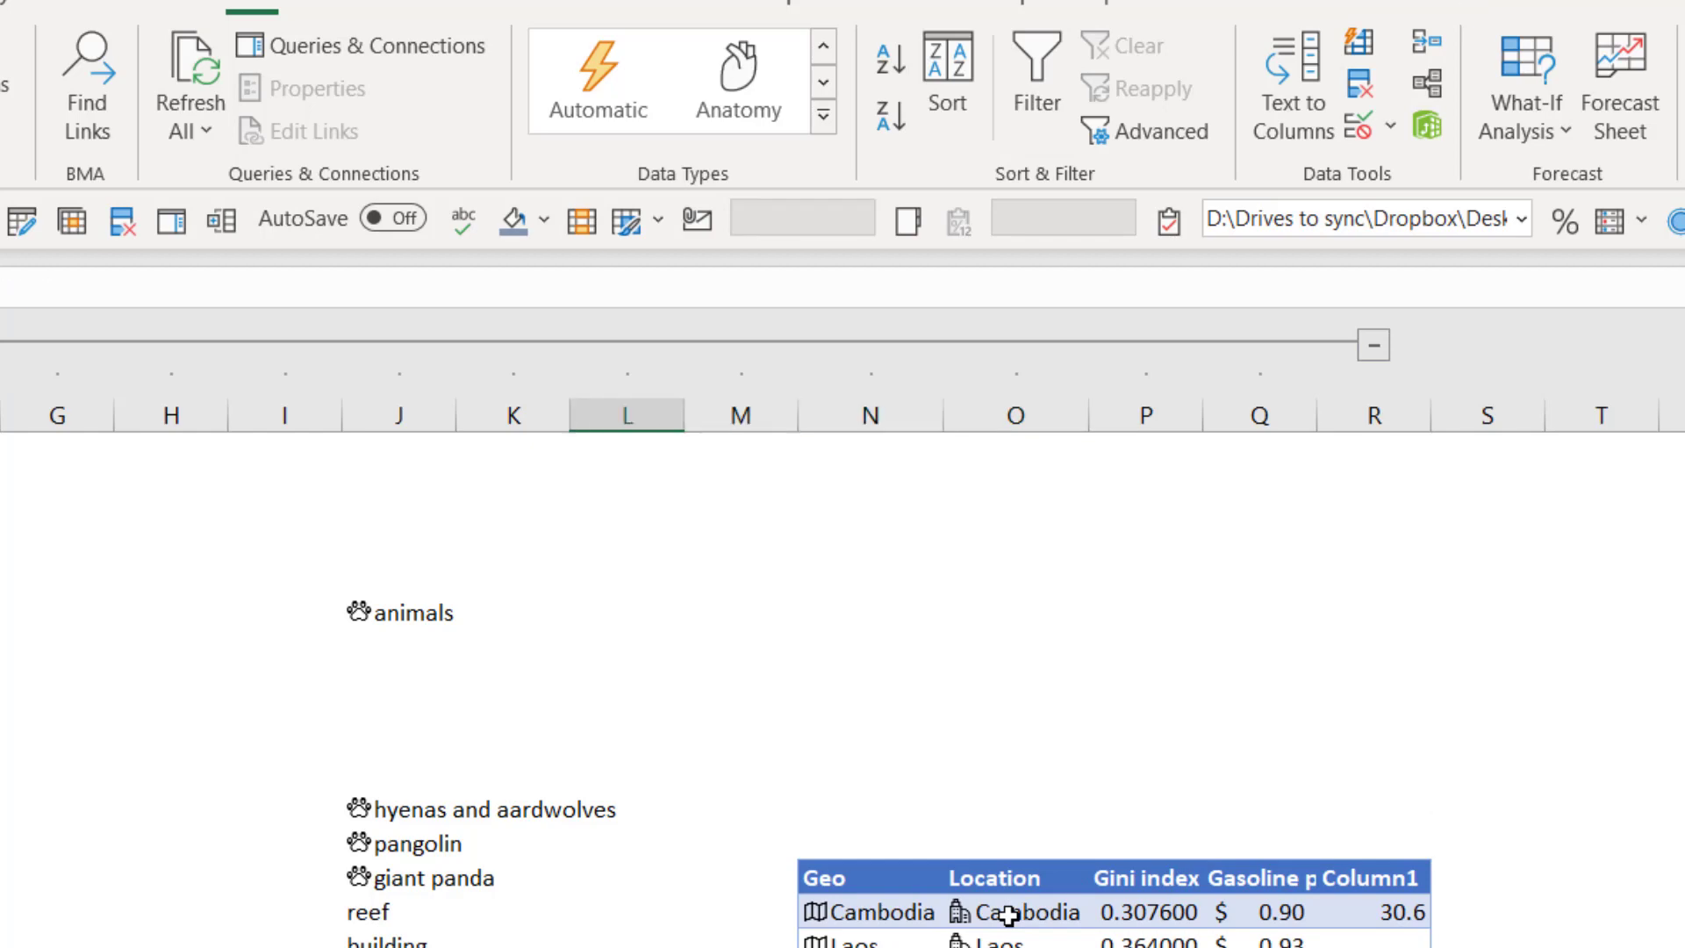